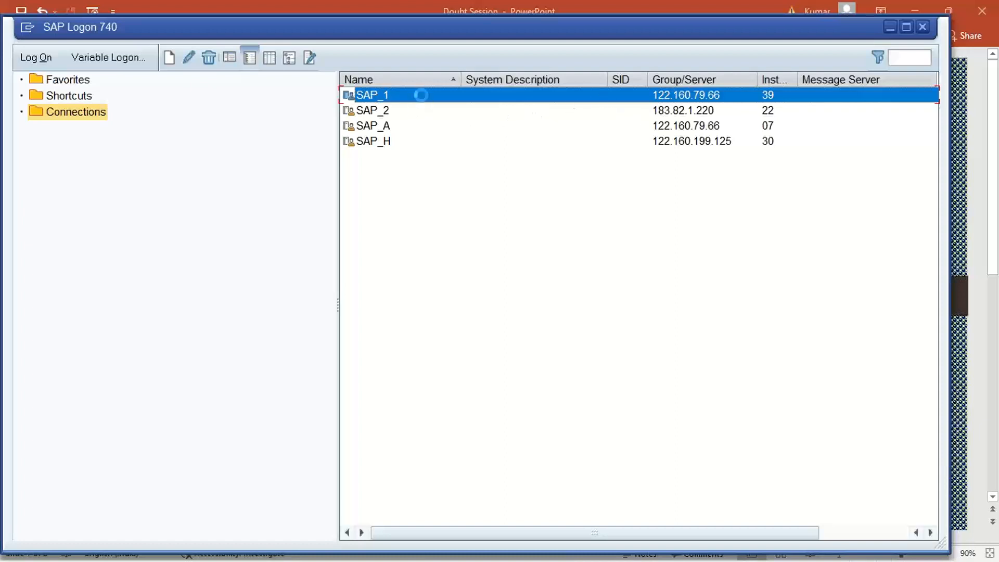
Log on to the SAP_1 connection, which fails with a 'partner not reached' error
double_click(373, 94)
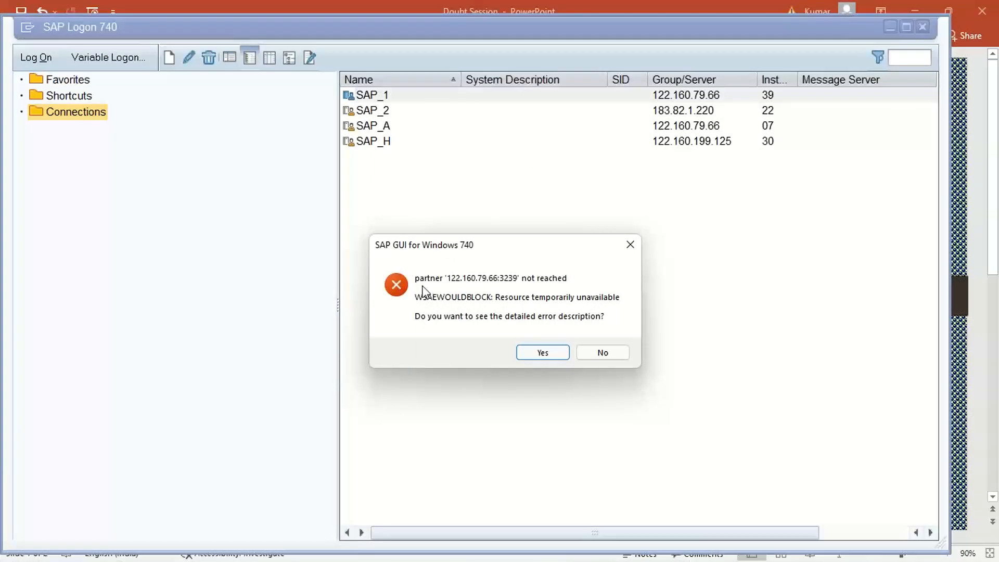
mouse_move(501, 294)
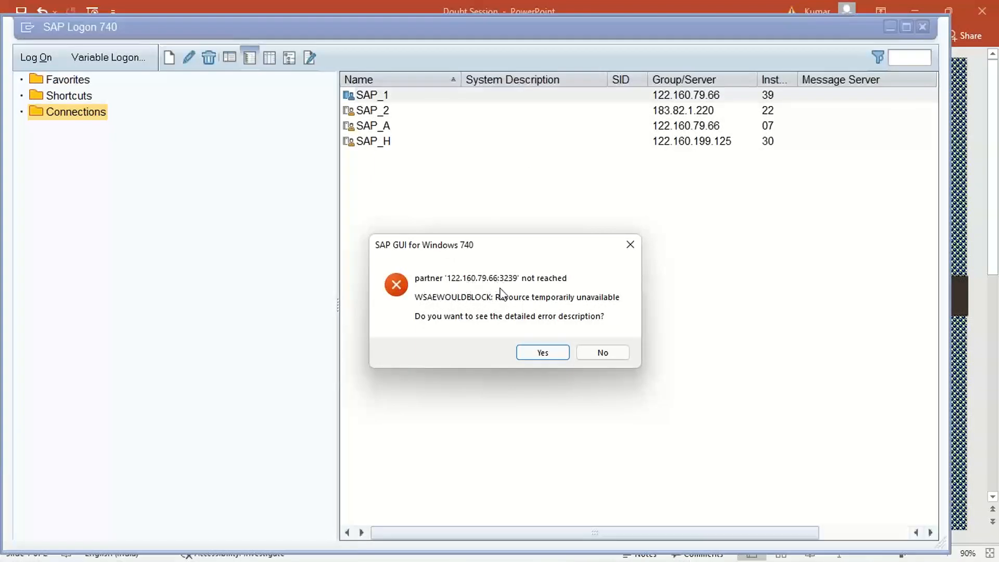
mouse_move(559, 288)
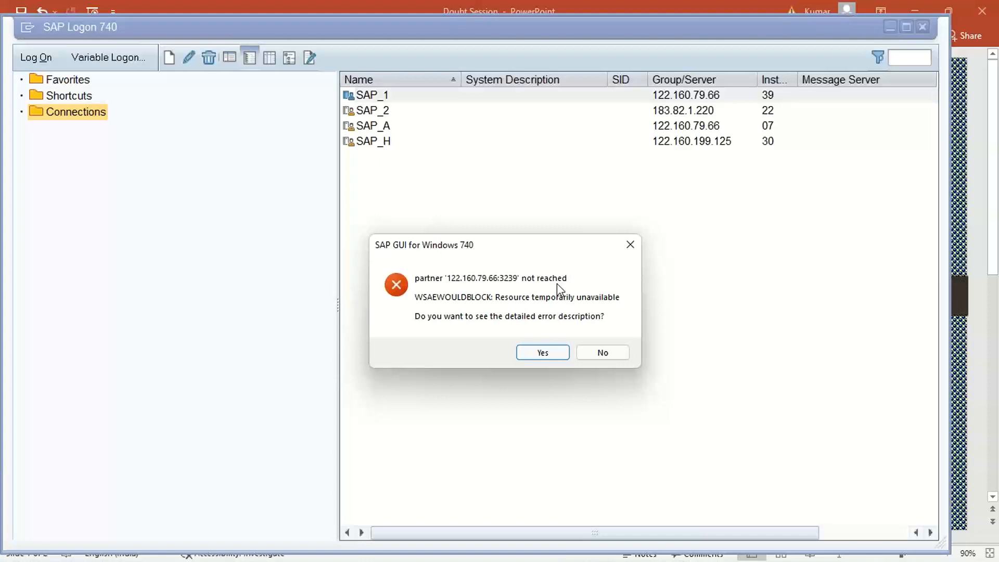
mouse_move(451, 256)
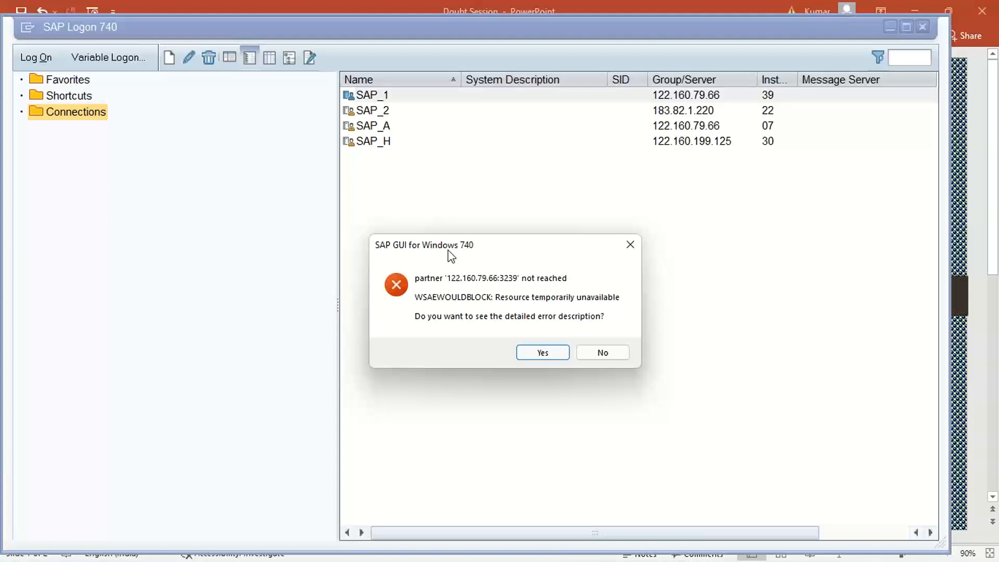
mouse_move(481, 248)
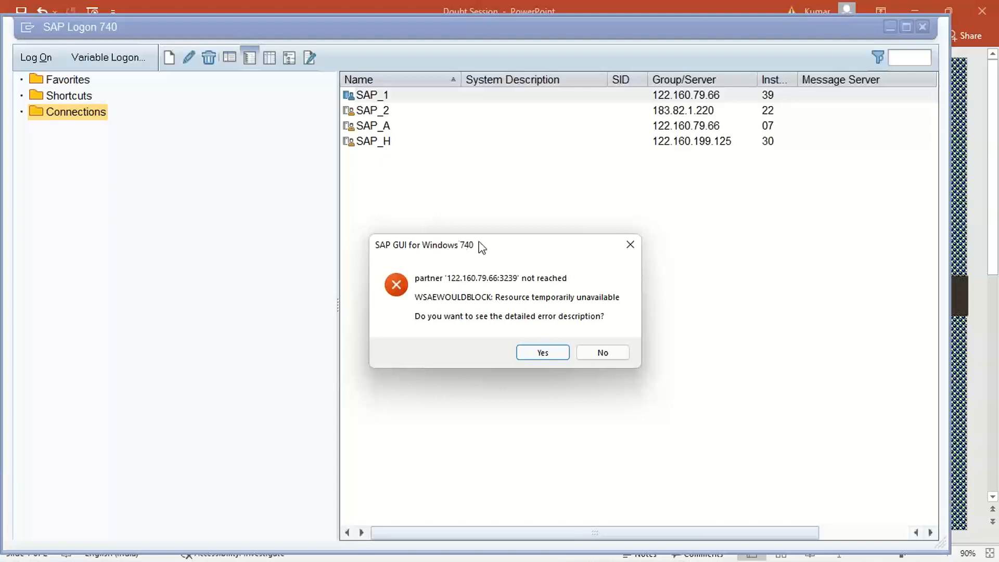
mouse_move(547, 274)
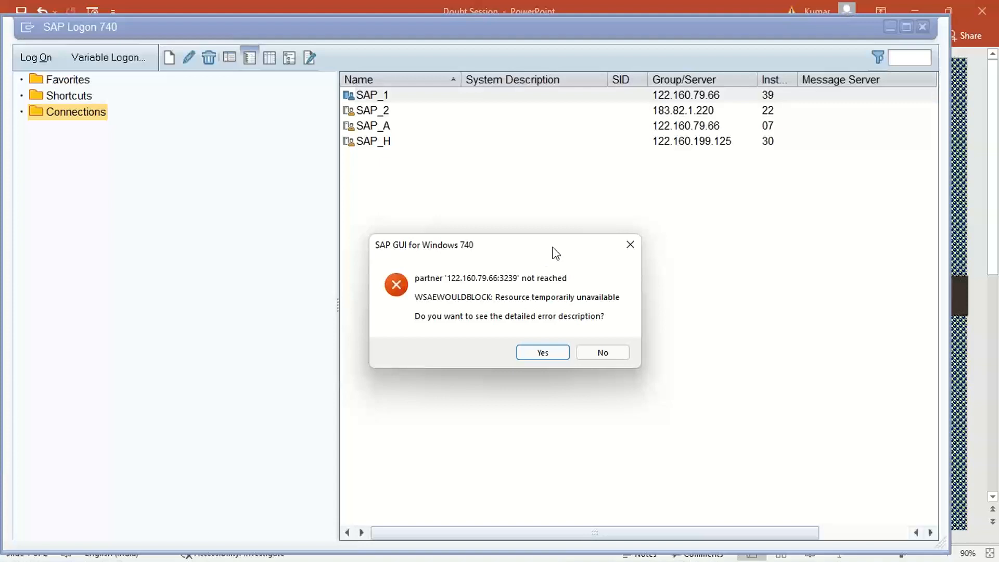
mouse_move(630, 337)
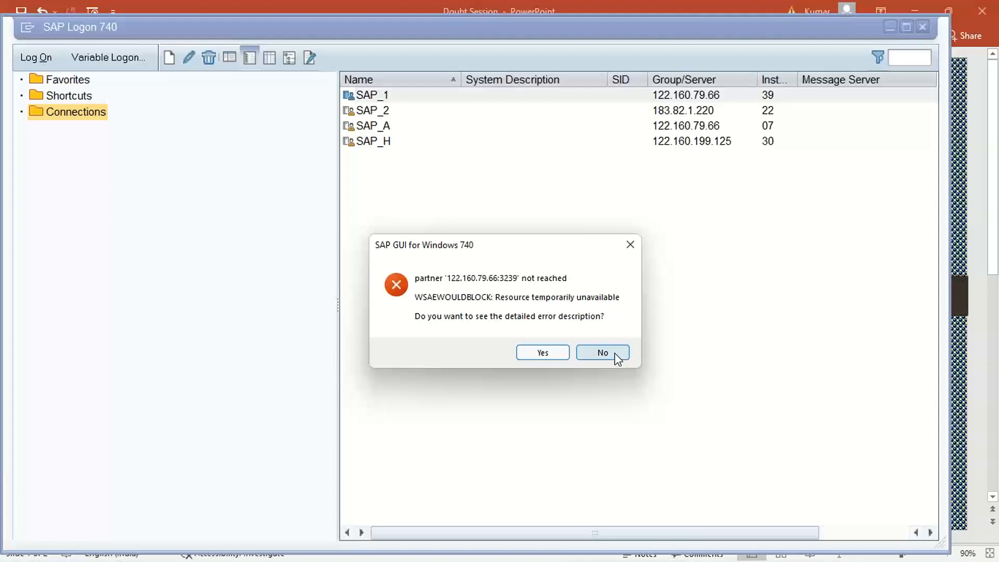
mouse_move(623, 356)
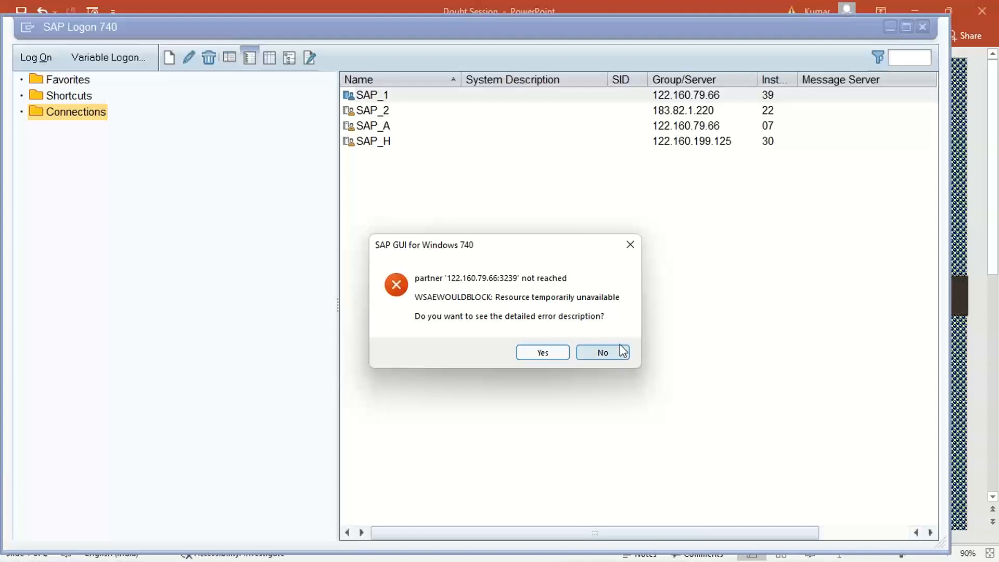
mouse_move(602, 352)
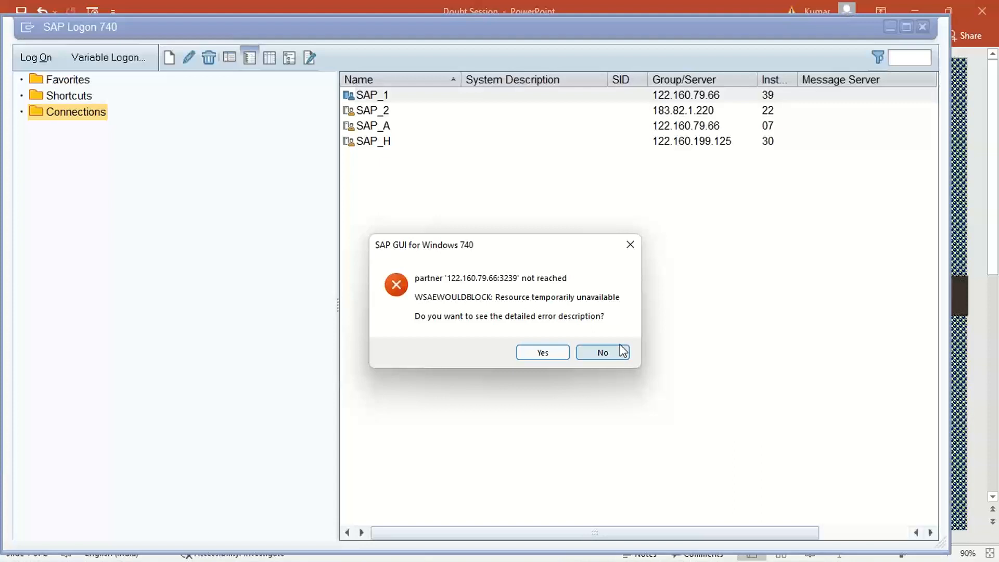
Decline the error details, select SAP_1 and bring up its System Entry Properties
left_click(602, 353)
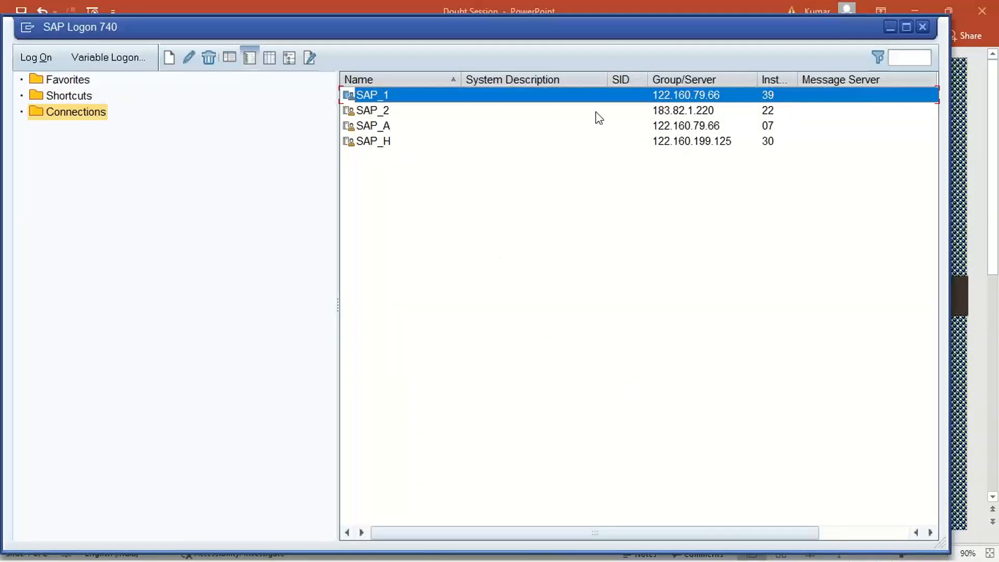
left_click(372, 110)
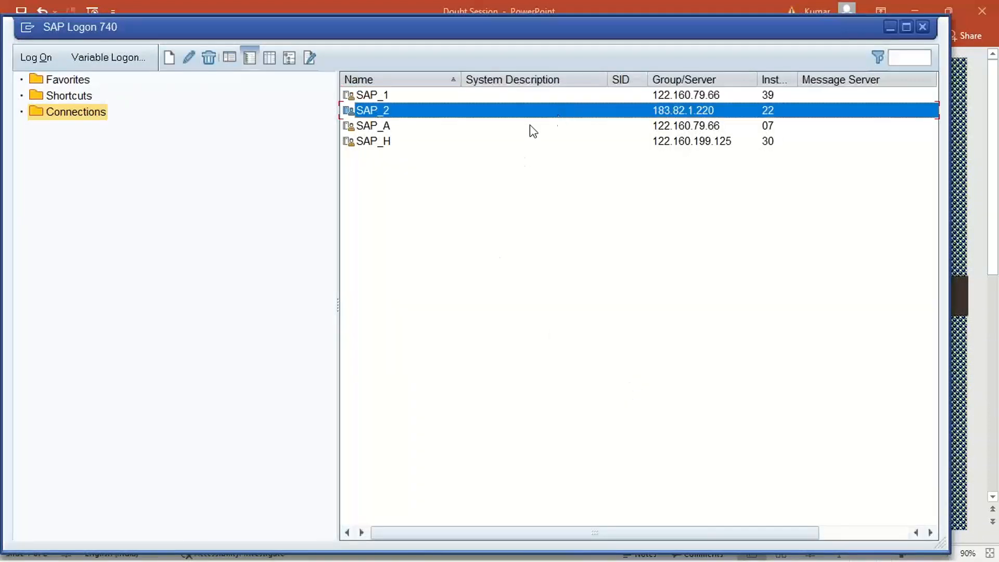
left_click(372, 126)
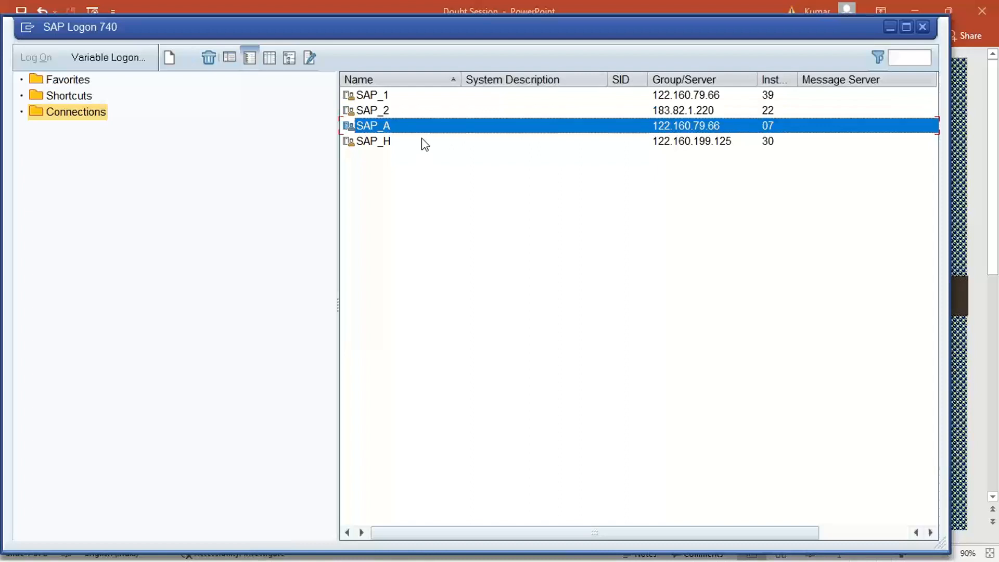
left_click(373, 140)
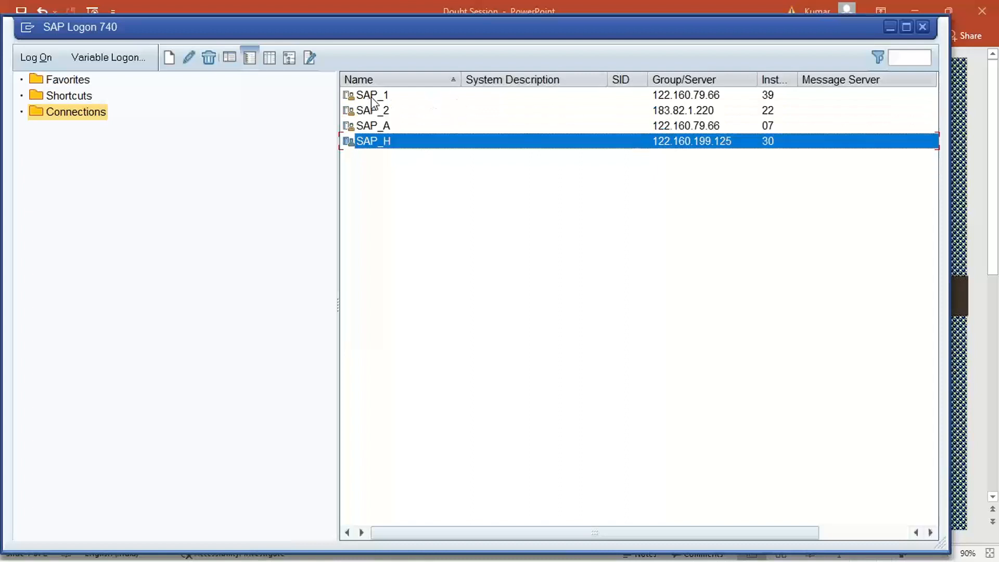
left_click(373, 94)
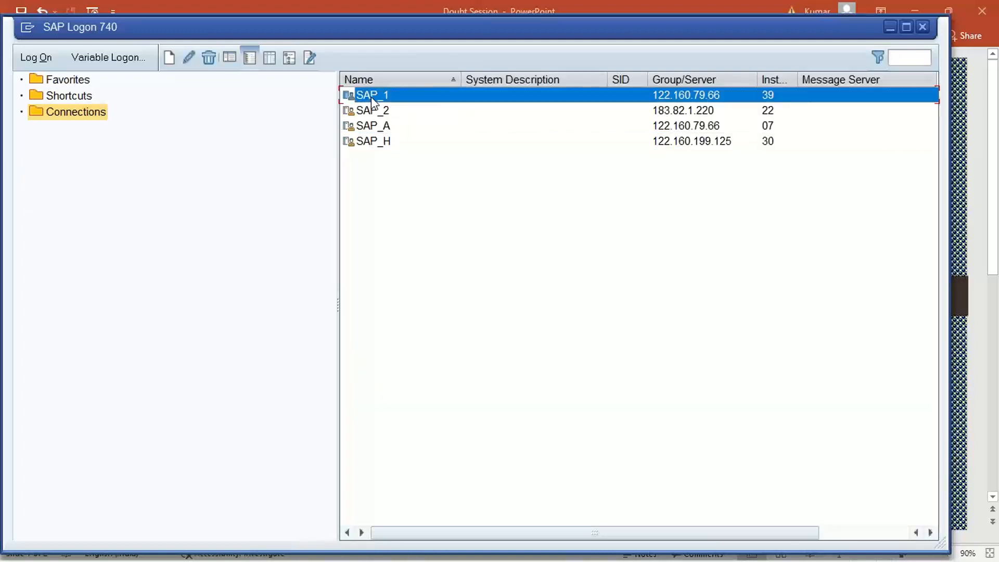
mouse_move(469, 107)
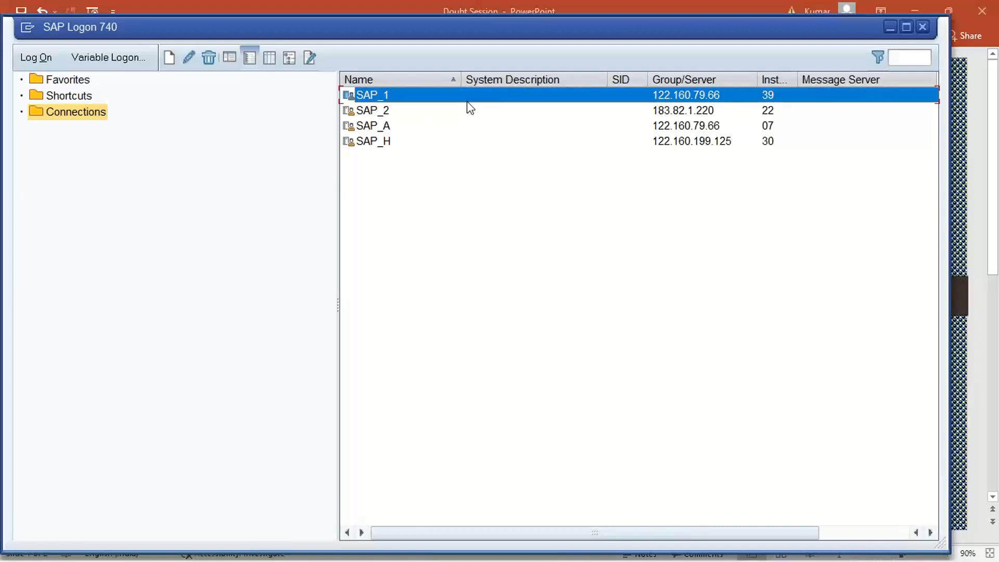
left_click(373, 111)
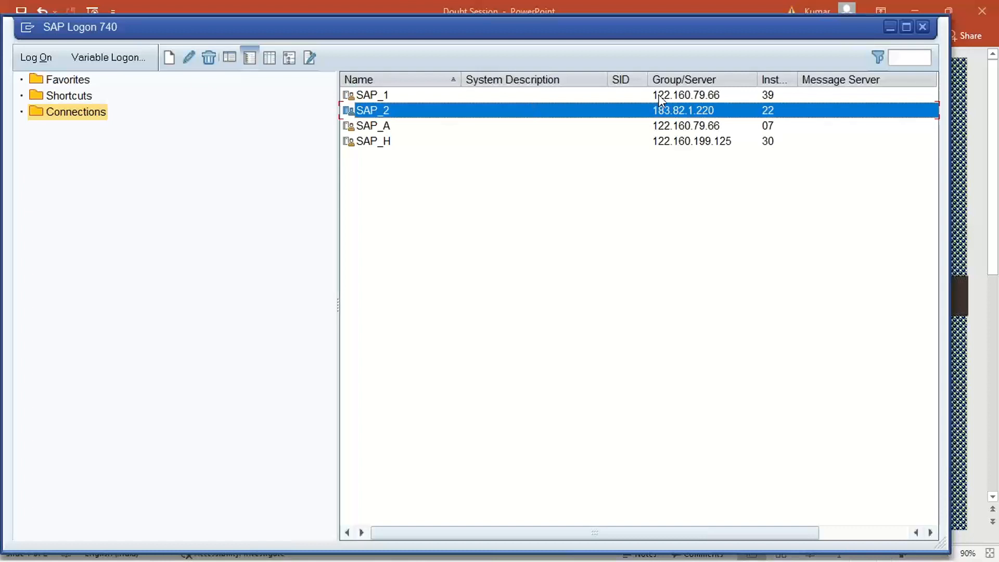
left_click(372, 95)
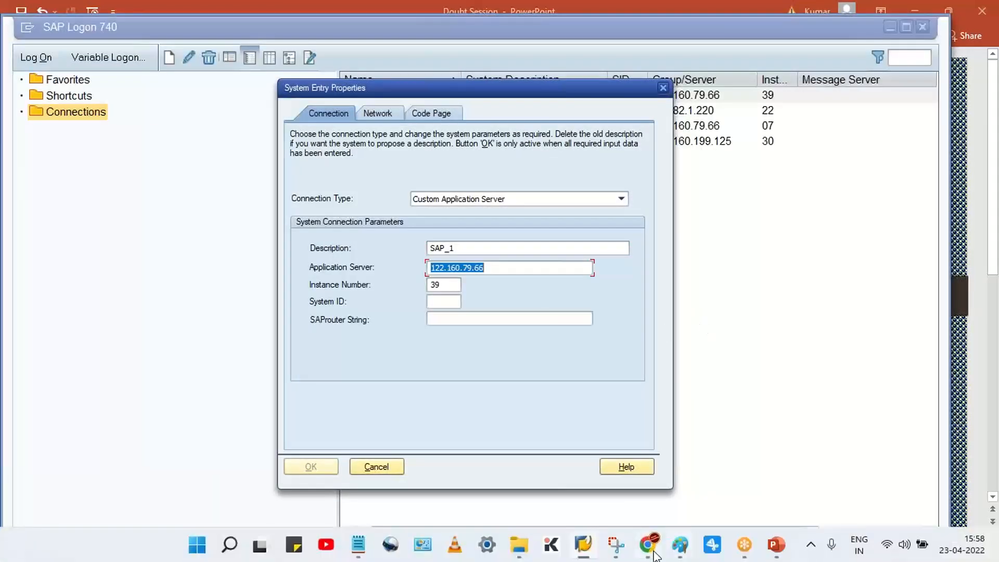
Show slide 2 with SAP_1's new details: server 122.160.199.125, instance 39, system ID NSP
left_click(775, 544)
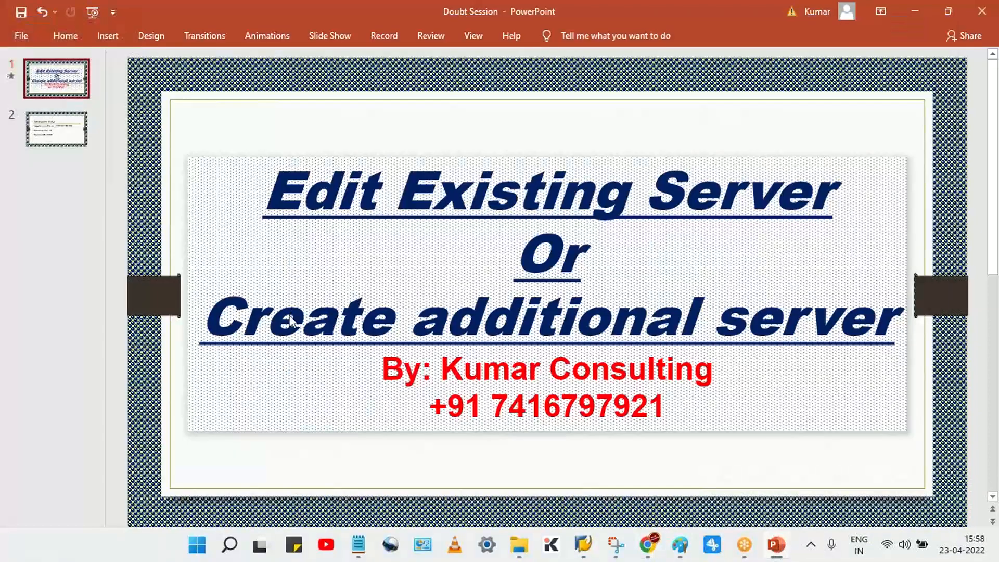
left_click(57, 128)
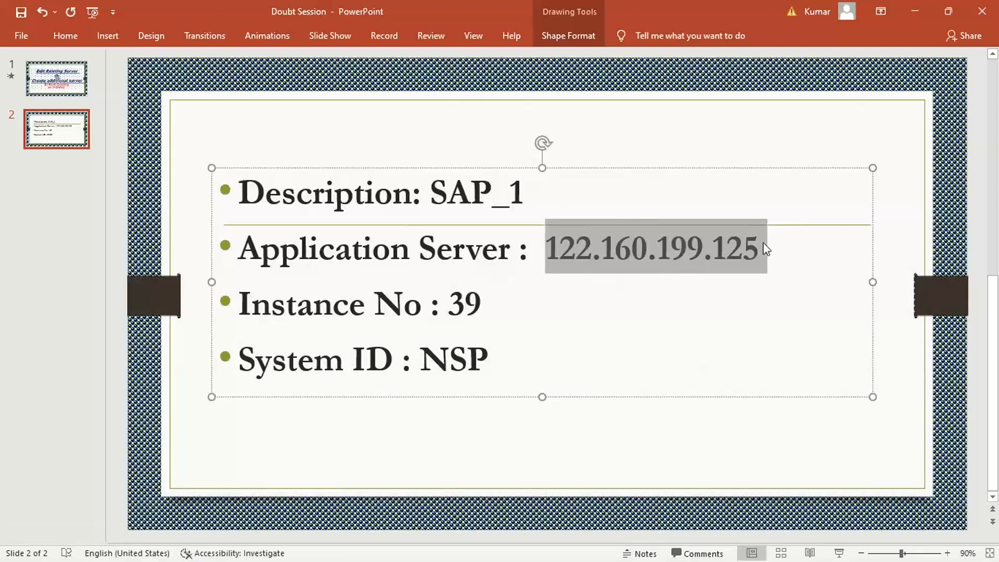
left_click(548, 255)
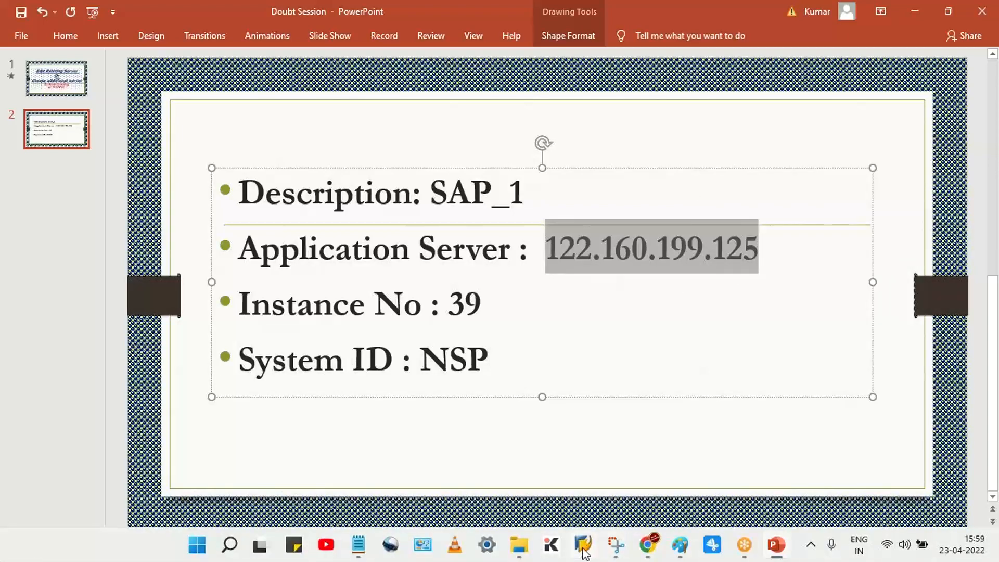
Give SAP_1 server 122.160.199.125, instance 39 and a system ID starting with N, and save
left_click(583, 544)
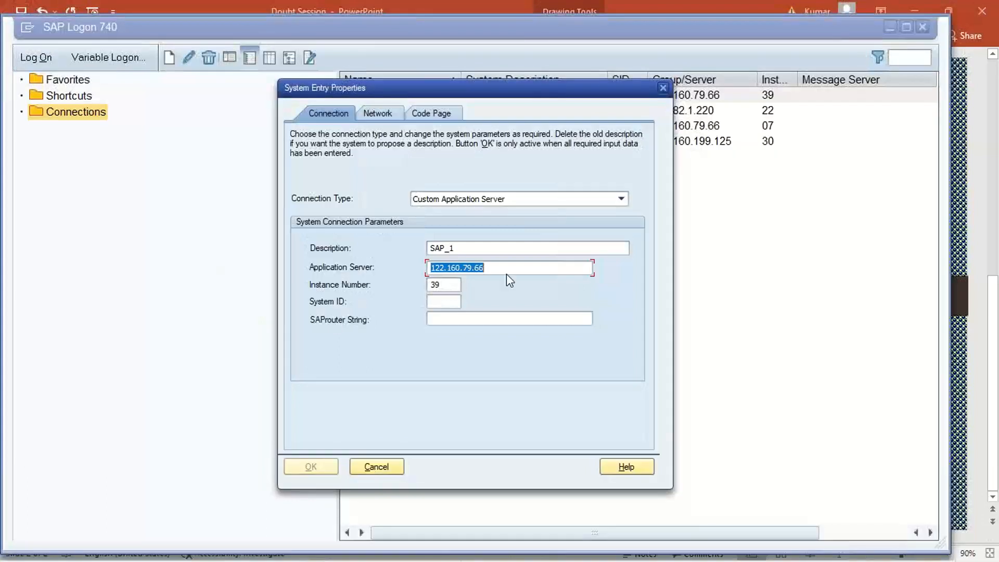
left_click(443, 284)
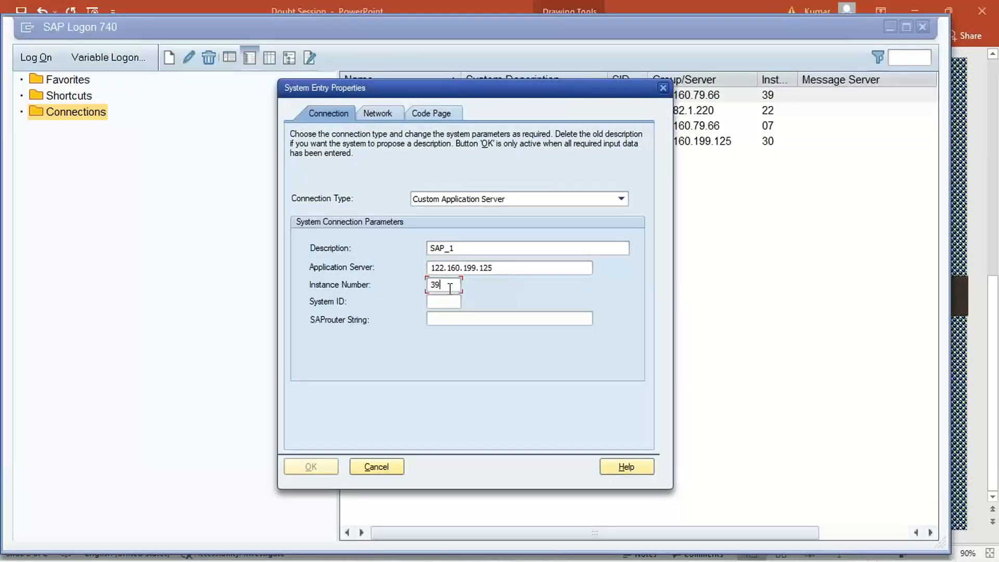
type("NPS")
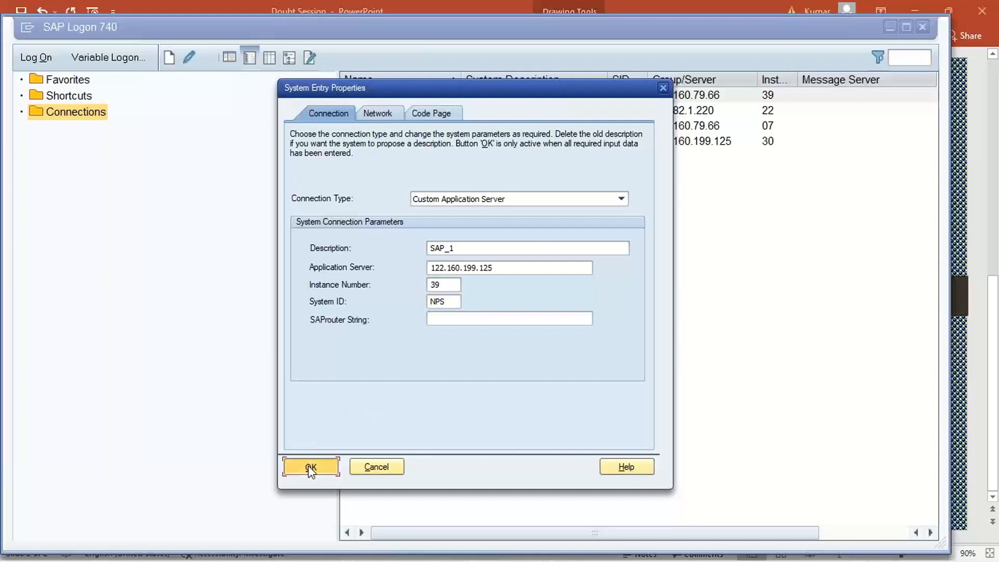
left_click(310, 467)
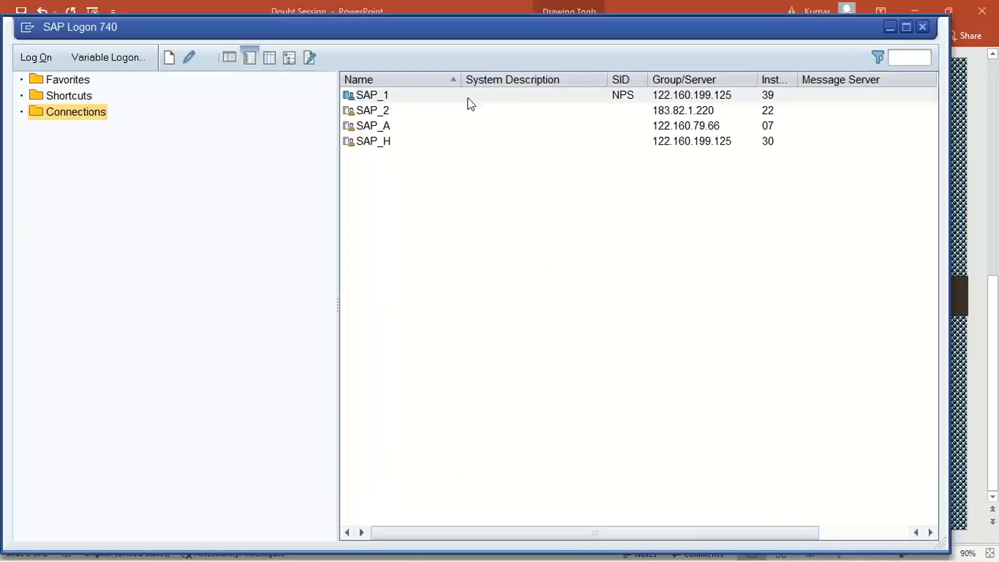
Log on with the edited SAP_1 connection
left_click(373, 94)
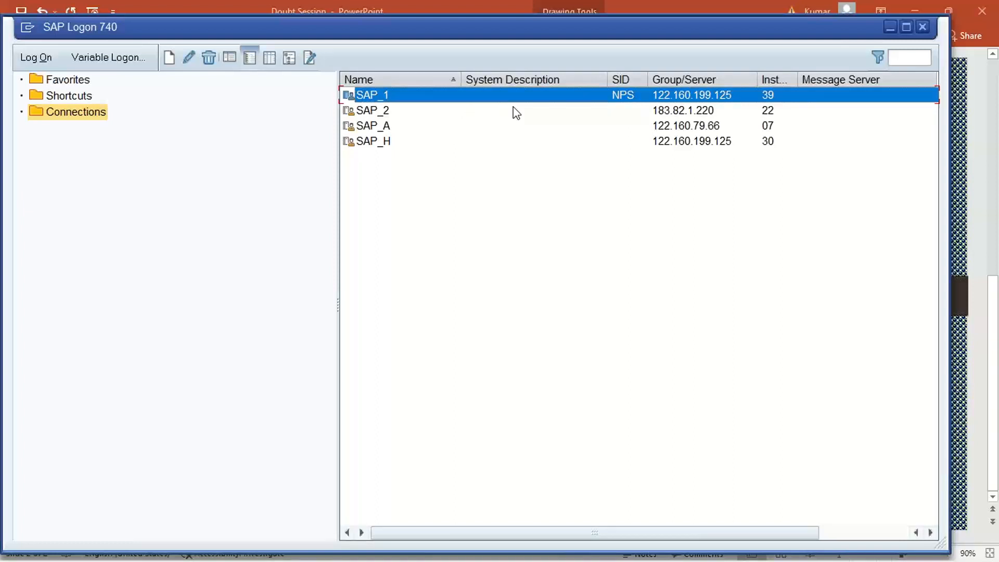
mouse_move(519, 106)
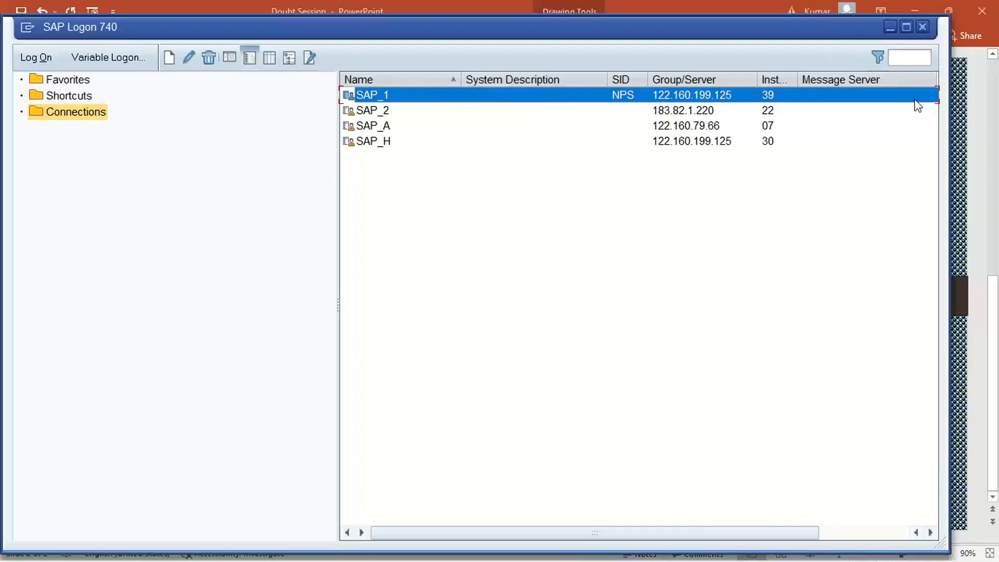
double_click(372, 94)
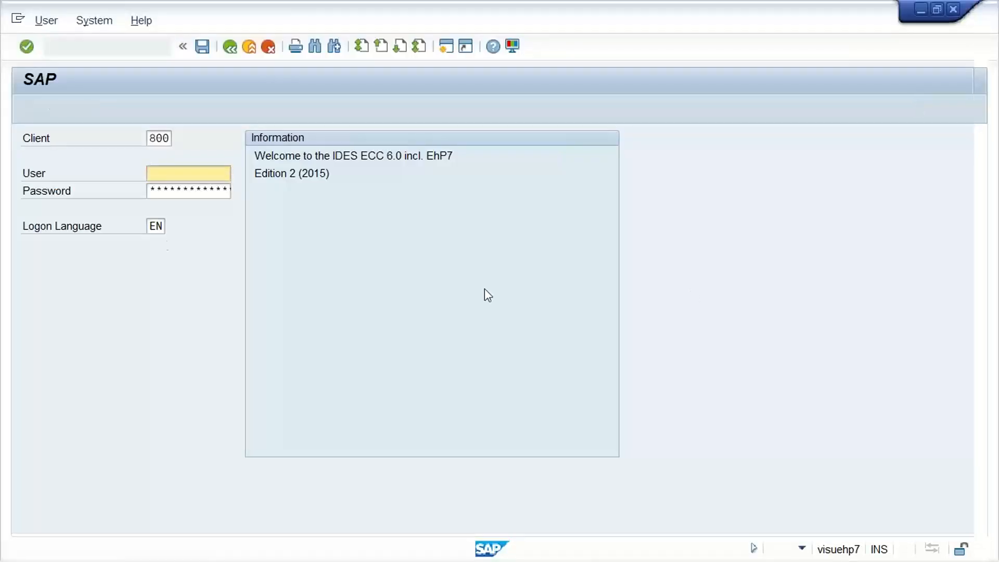
Leave the client 800 logon screen and return to the presentation
key("Enter")
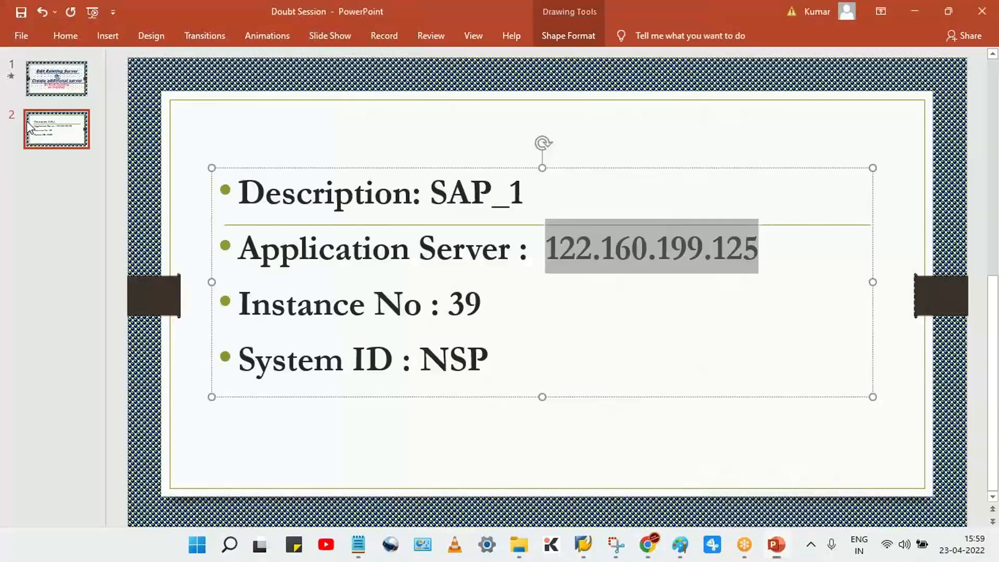
Show the title slide about editing servers, then bring SAP Logon's connection list back
left_click(56, 78)
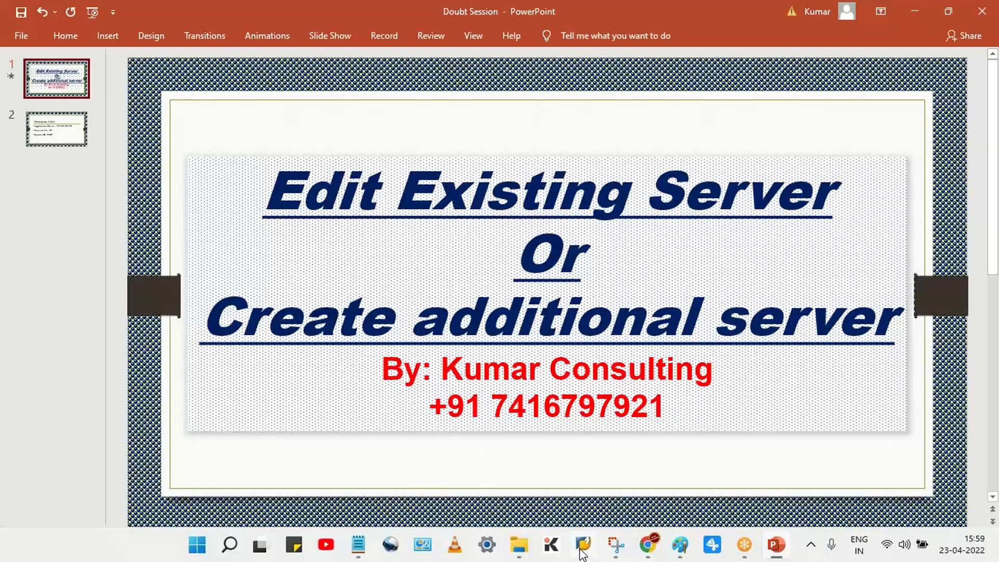
left_click(582, 545)
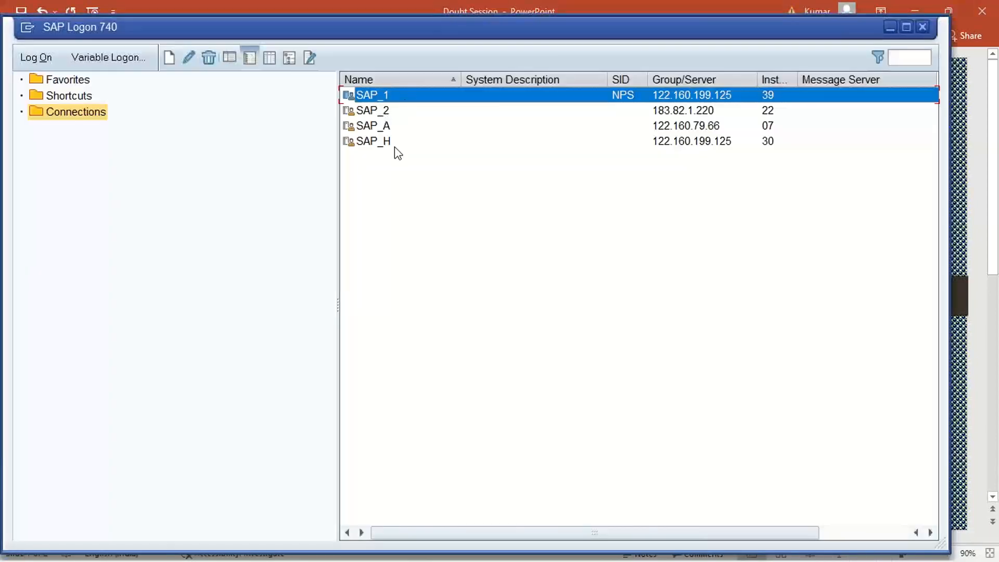
mouse_move(185, 84)
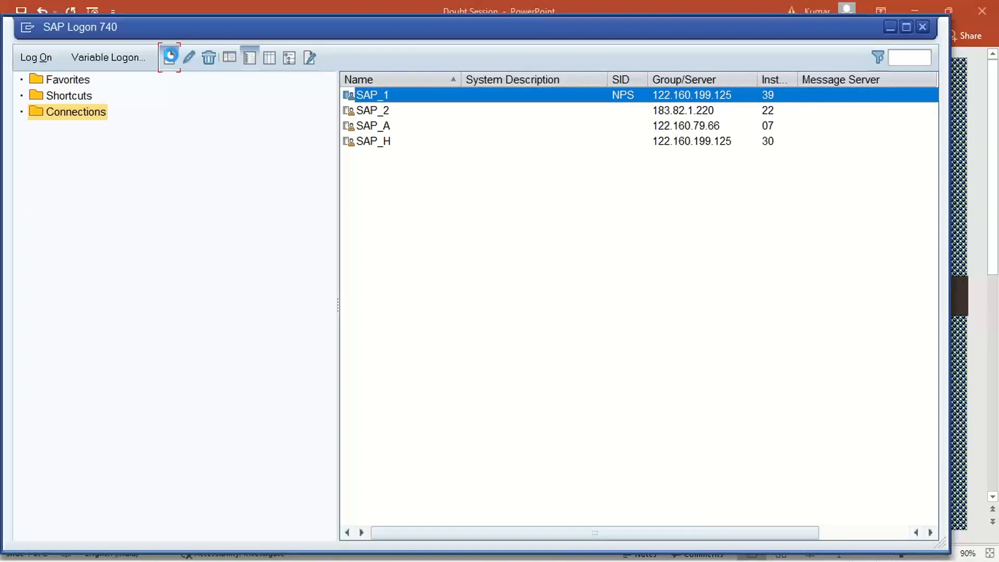
mouse_move(170, 57)
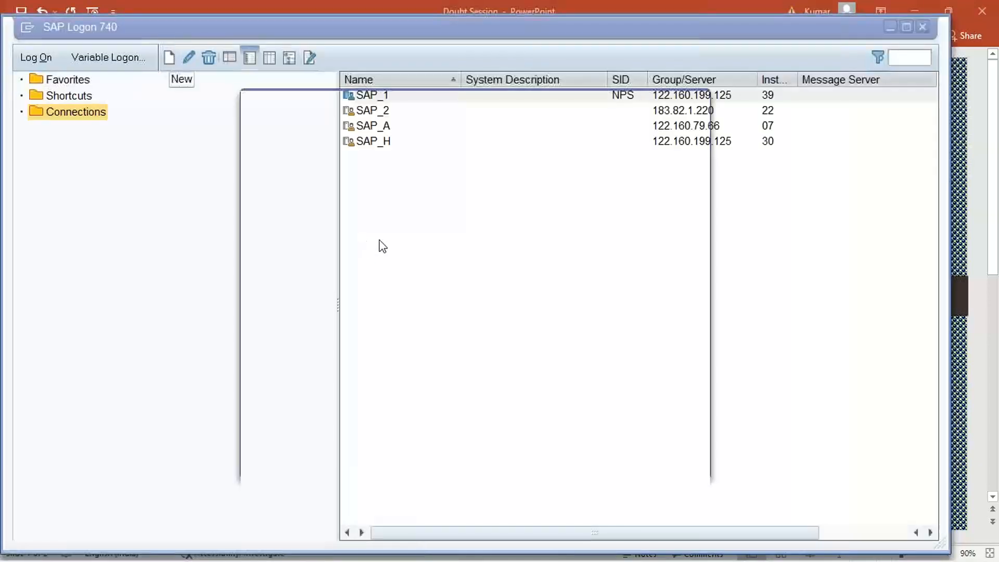
left_click(168, 57)
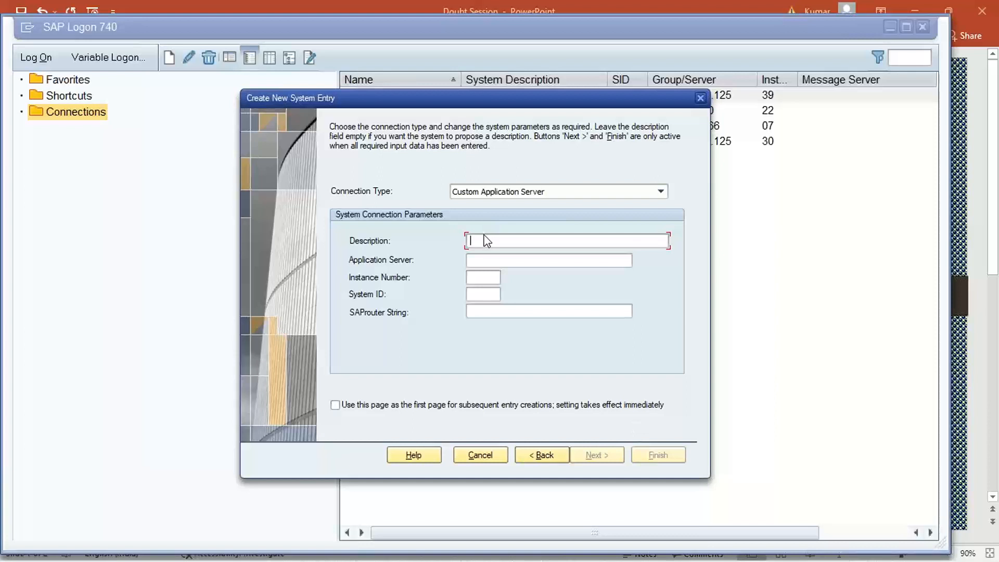
mouse_move(522, 393)
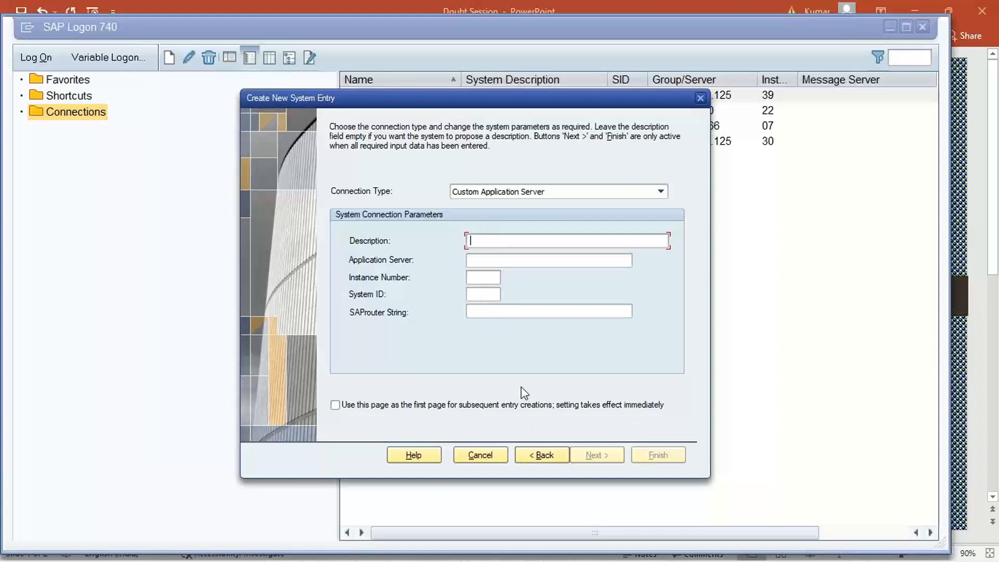
mouse_move(493, 240)
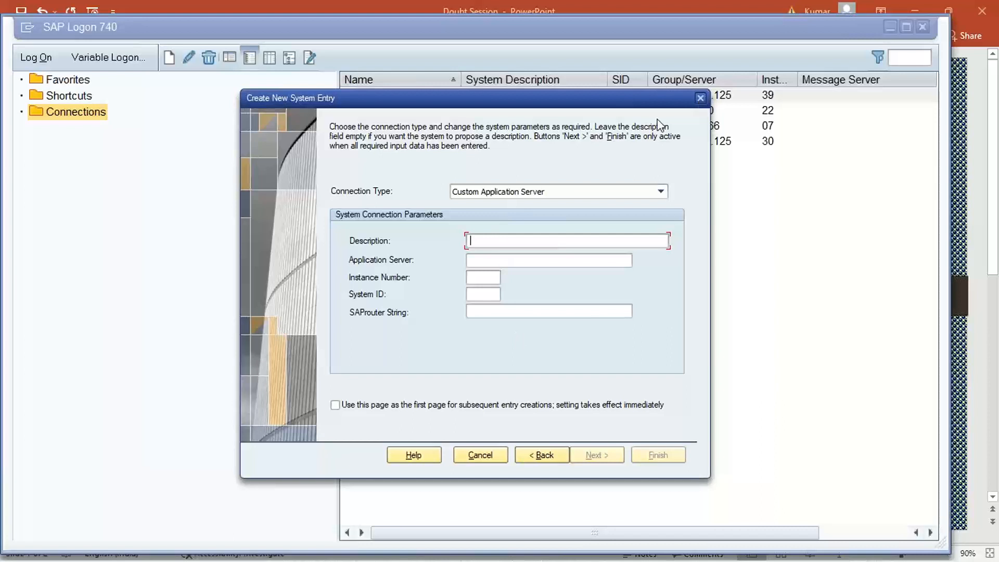
left_click(480, 455)
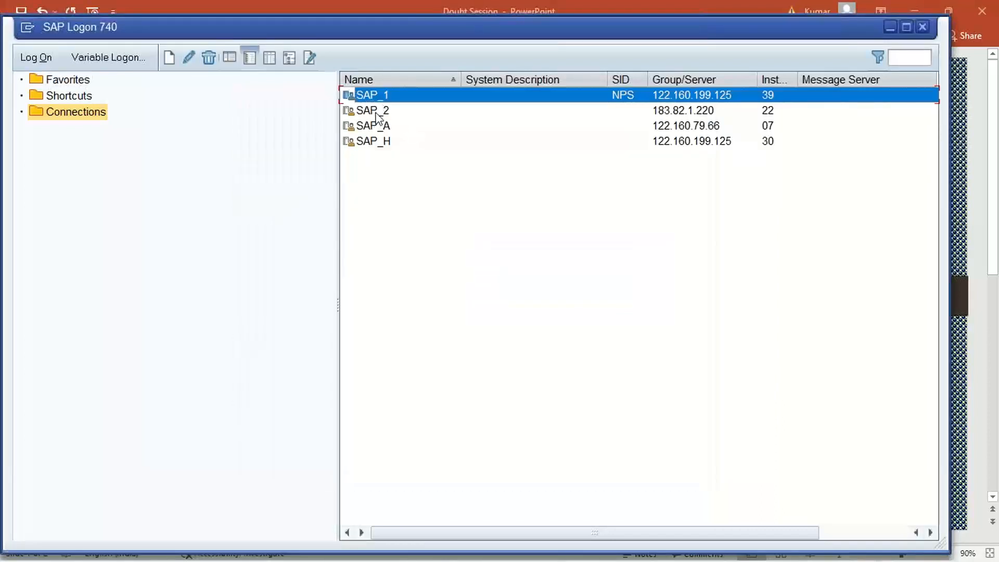
left_click(372, 110)
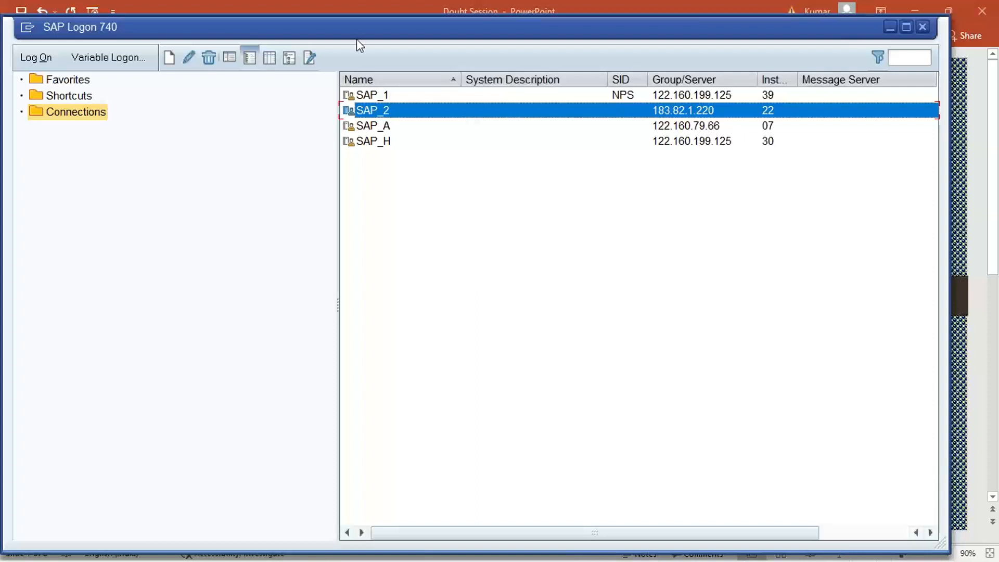
left_click(372, 94)
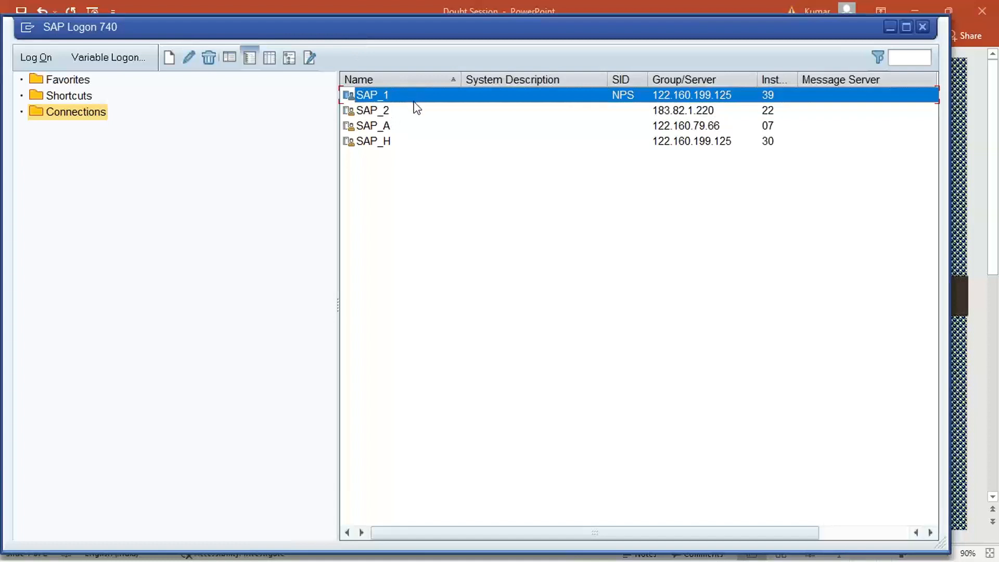
left_click(372, 110)
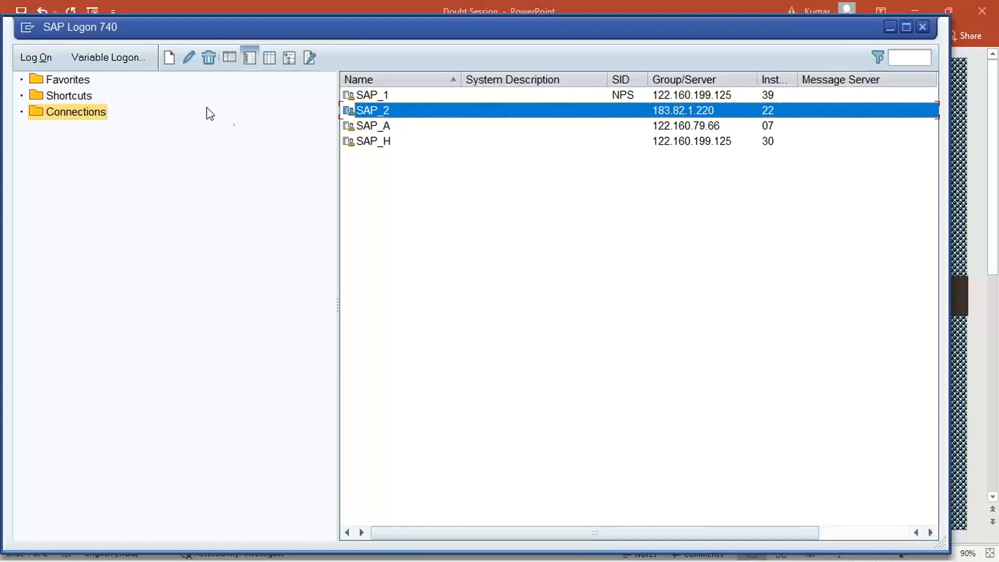
left_click(373, 95)
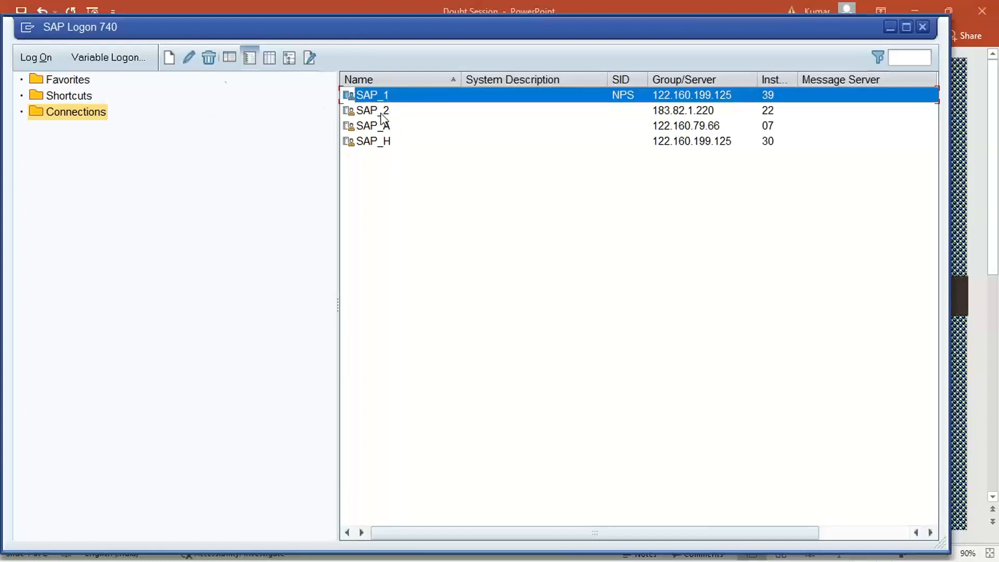
left_click(372, 110)
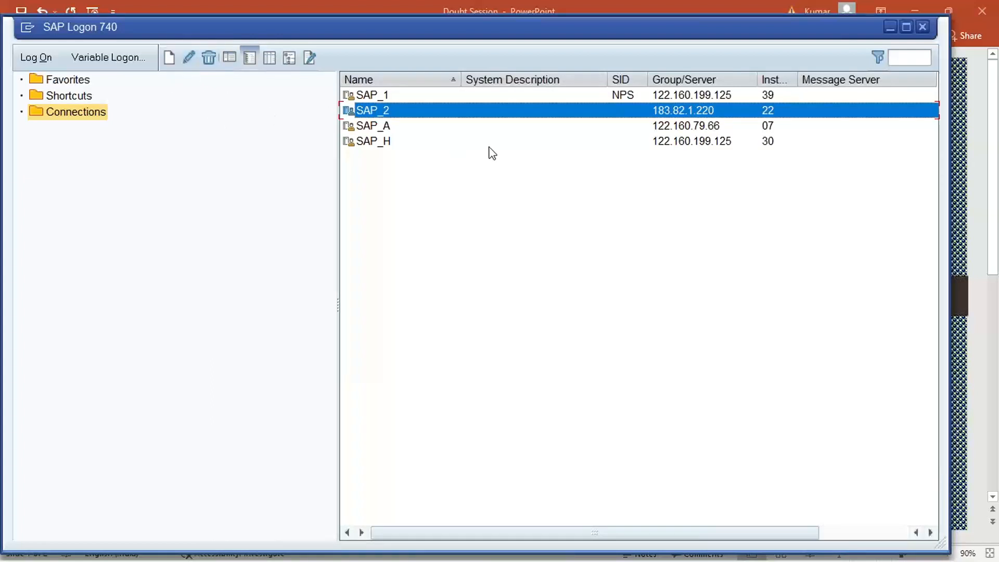
mouse_move(495, 150)
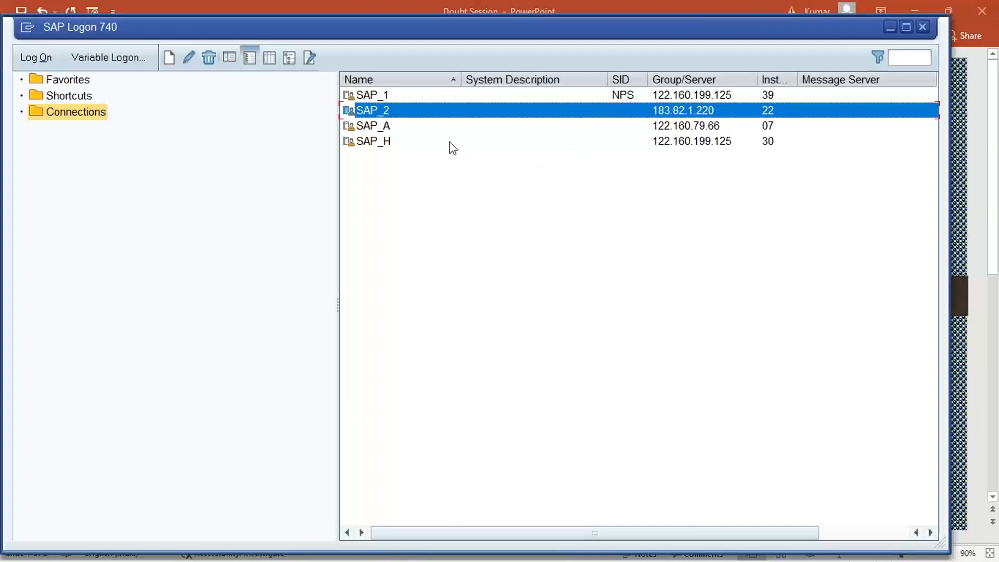
mouse_move(464, 129)
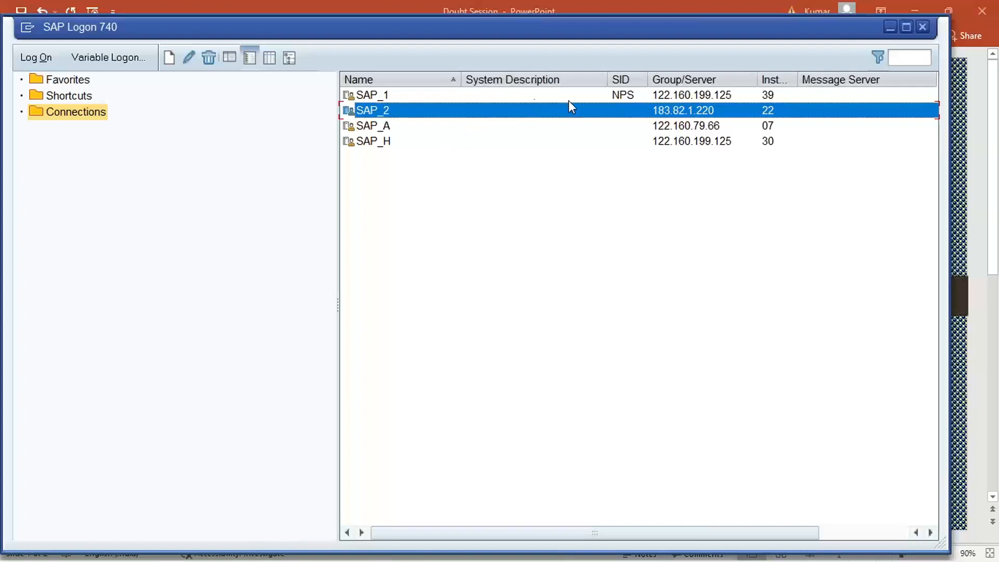
left_click(373, 95)
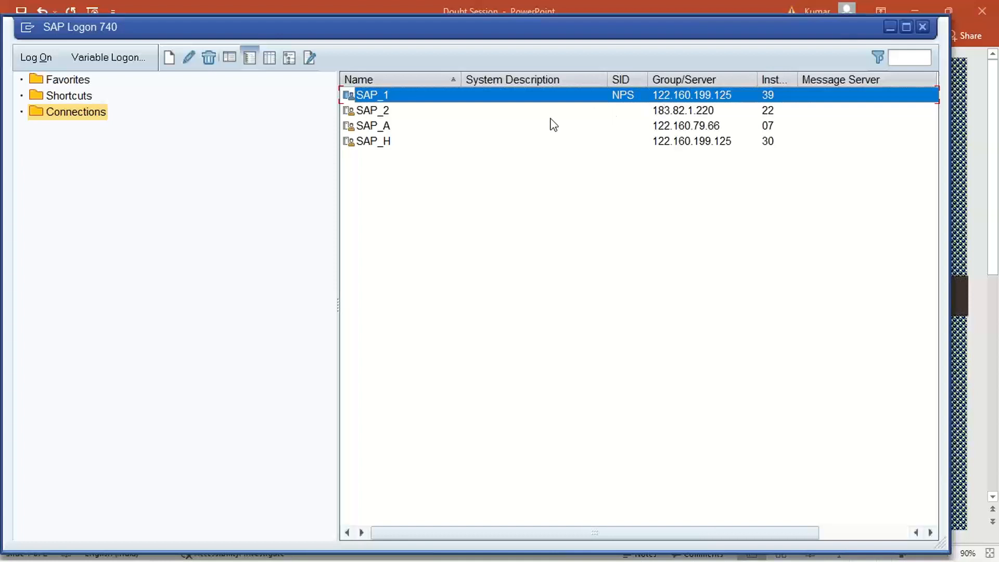
left_click(372, 111)
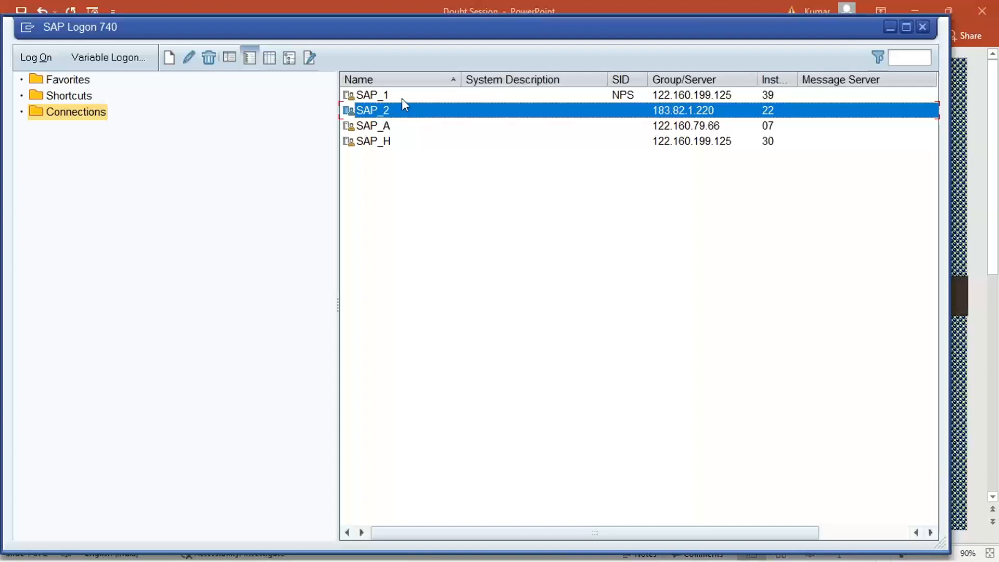
left_click(373, 95)
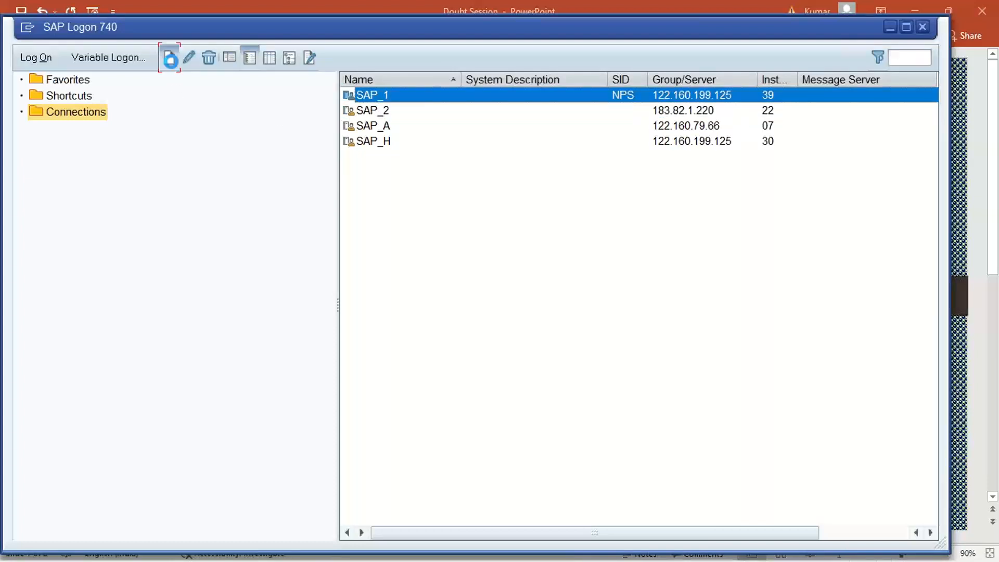
left_click(170, 57)
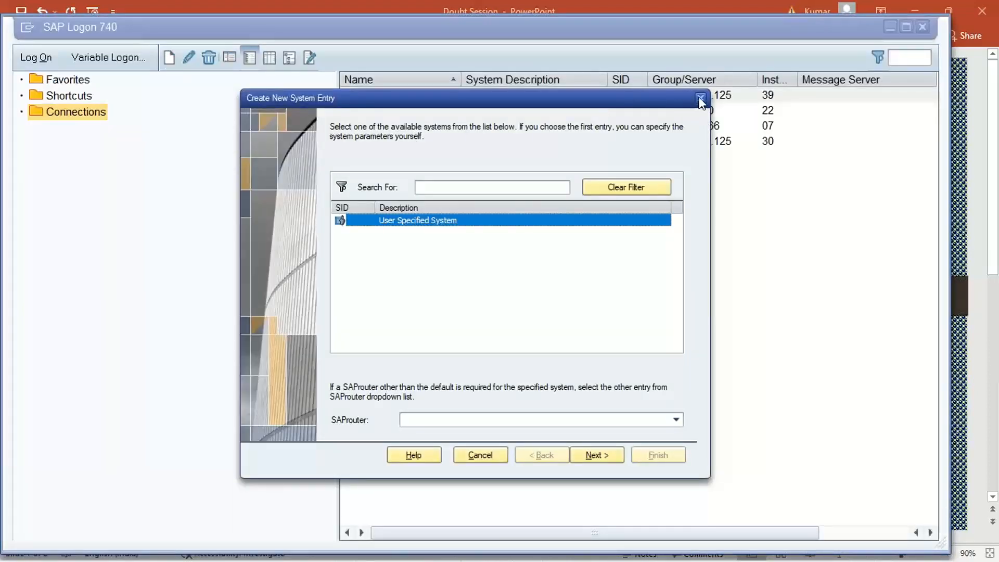
left_click(701, 98)
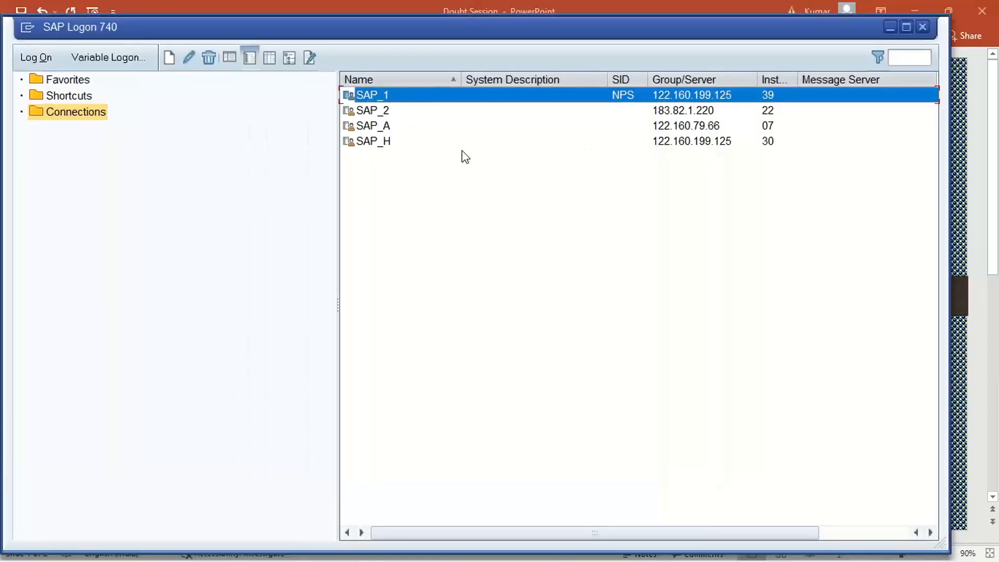
mouse_move(694, 36)
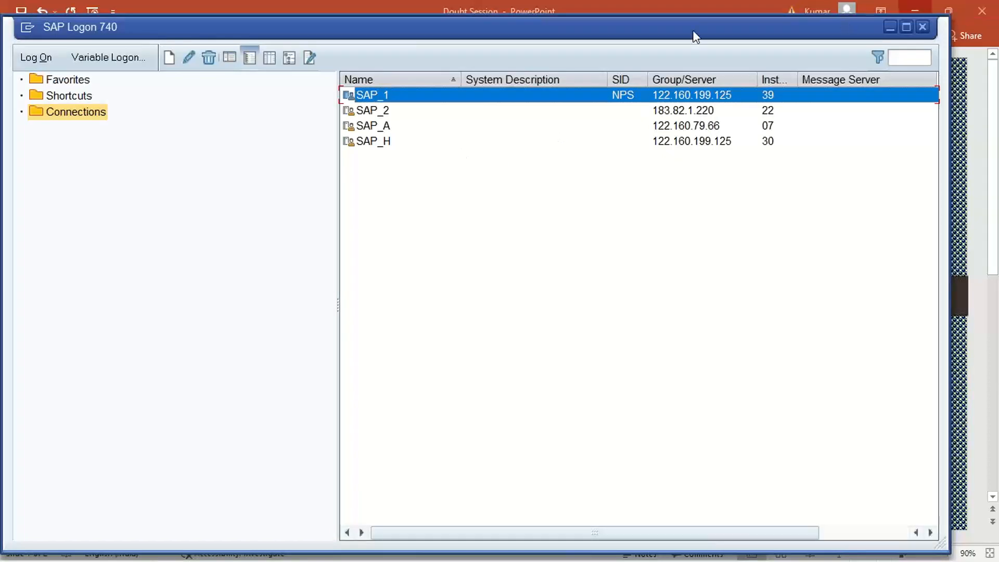